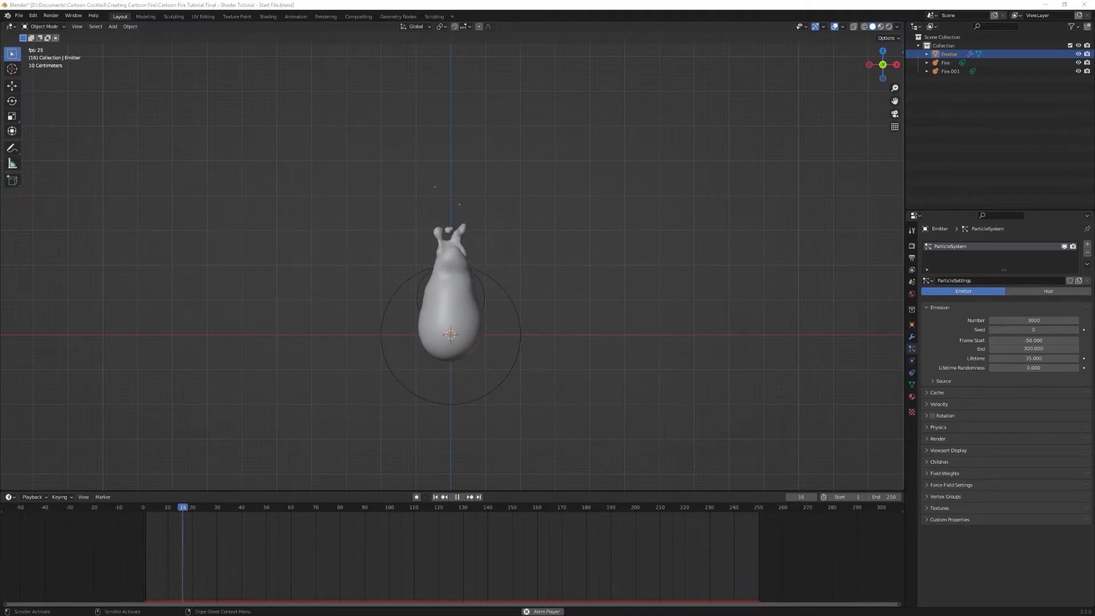
Step: Pause the fire playback at frame 56 and set the World background colour to black
{"action": "left_click", "coordinate": [460, 497]}
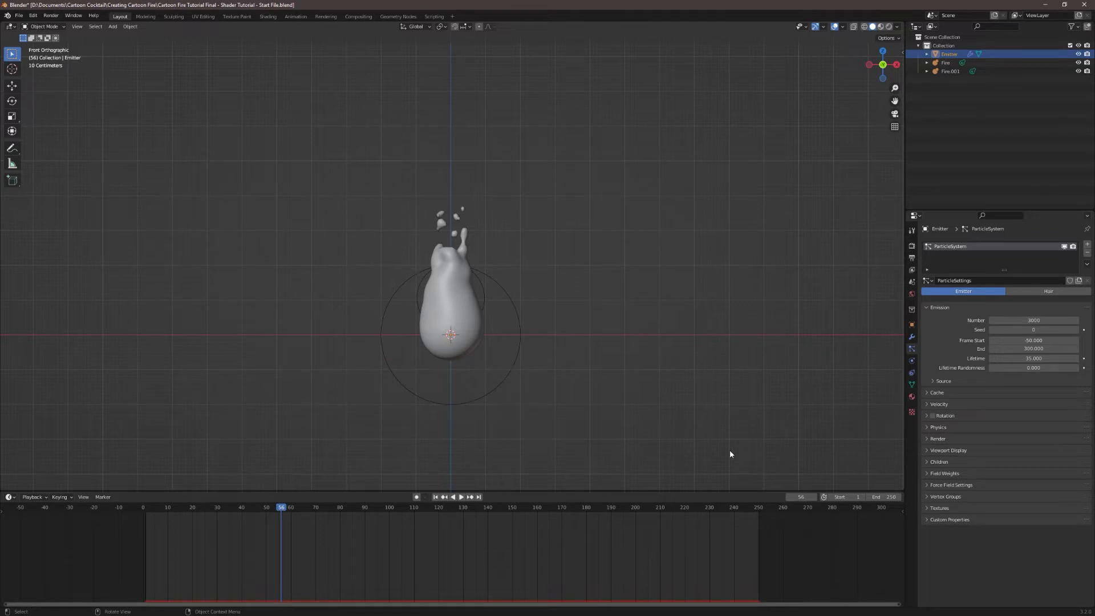
{"action": "mouse_move", "coordinate": [853, 364]}
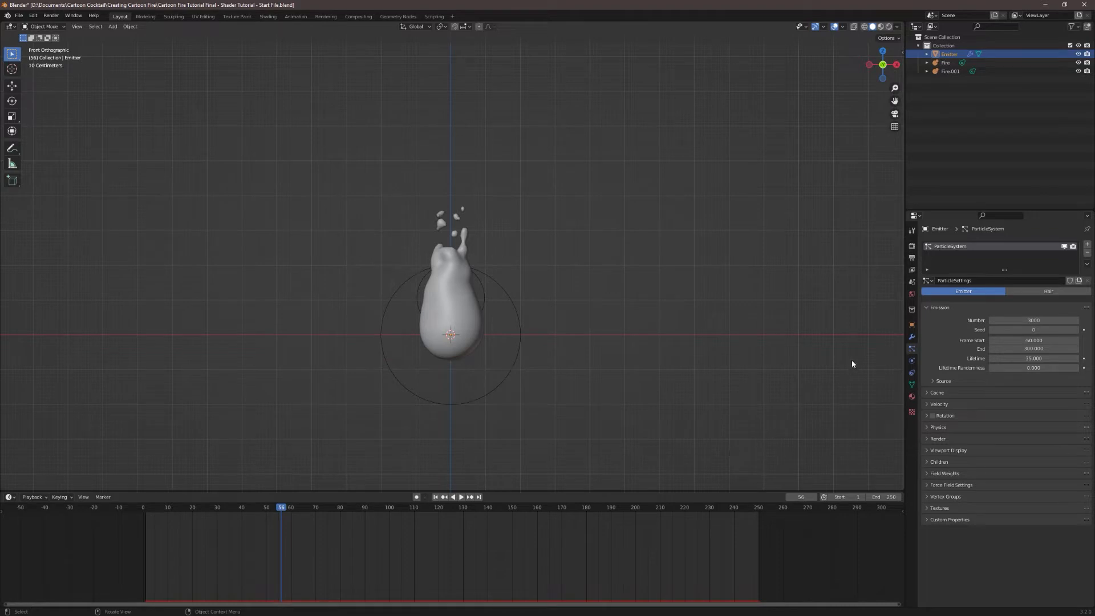
{"action": "left_click", "coordinate": [912, 294]}
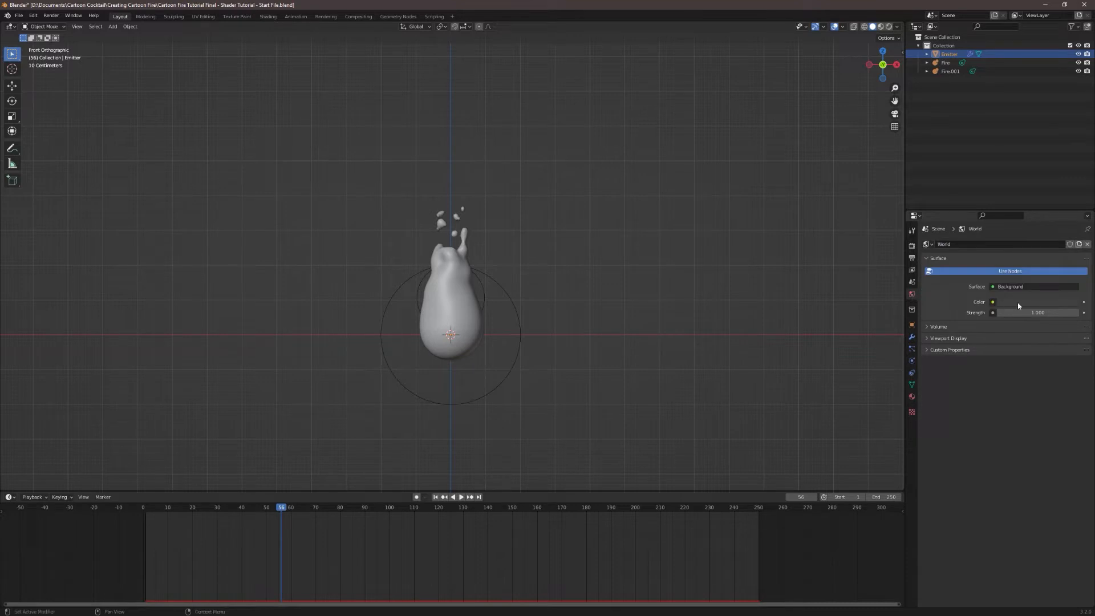
{"action": "left_click", "coordinate": [993, 302]}
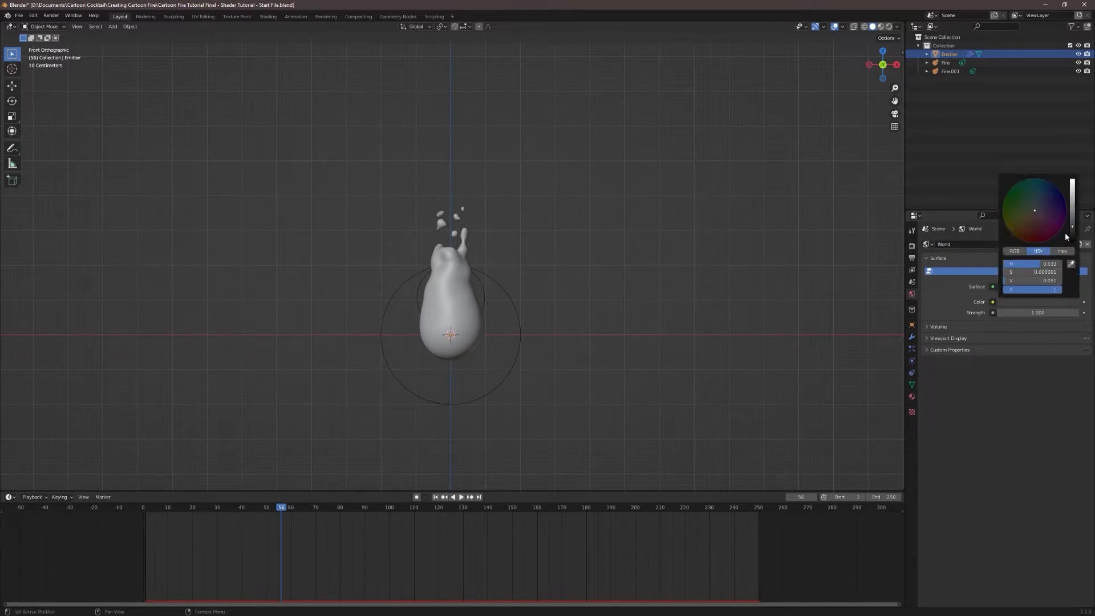
{"action": "left_click", "coordinate": [952, 304]}
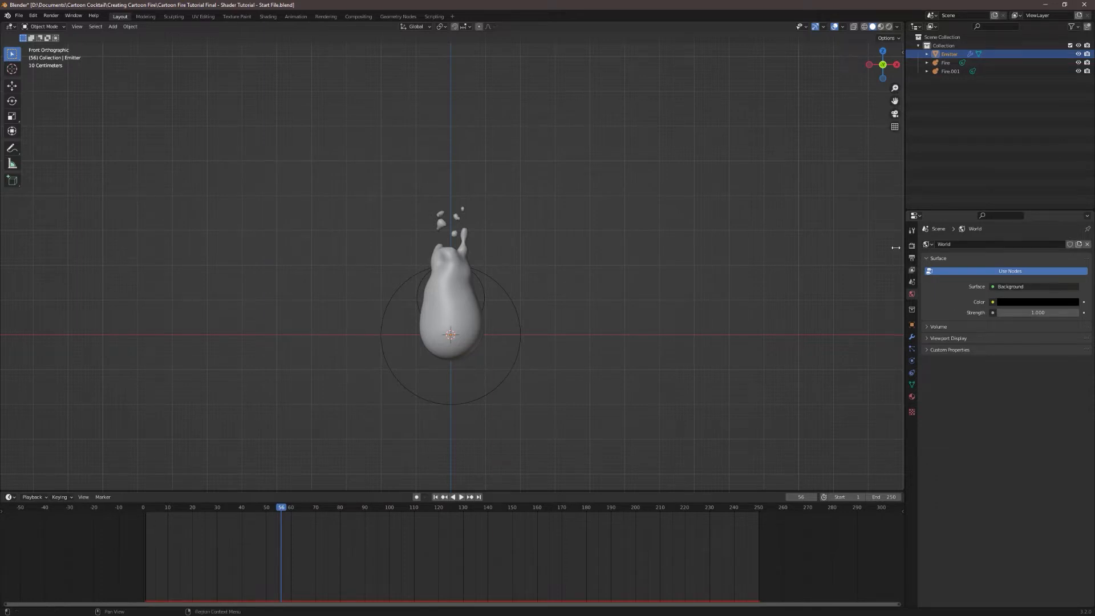
Step: Hide the viewport floor grid via the Overlays options
{"action": "left_click", "coordinate": [843, 27]}
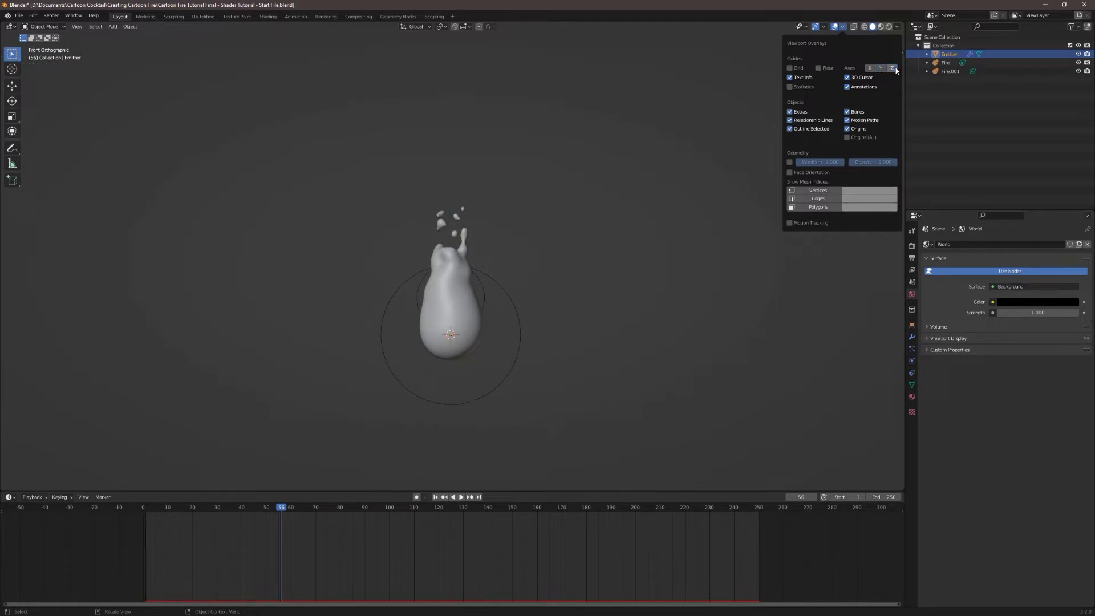
{"action": "left_click", "coordinate": [846, 77]}
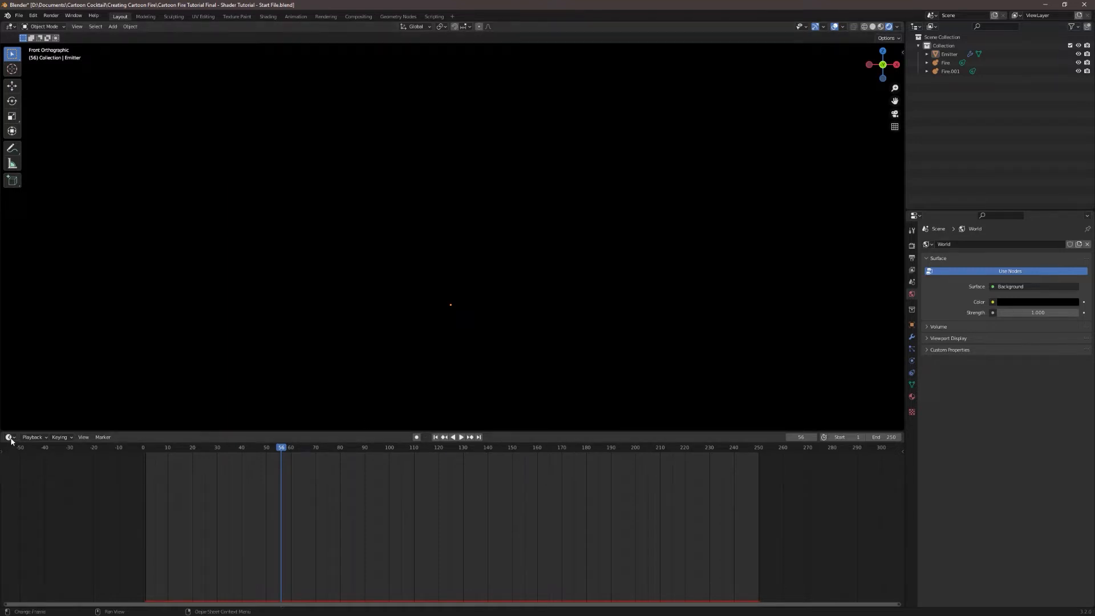
Step: Switch the lower area to the Shader Editor and rename the Fire material to 'Cartoon Fire'
{"action": "left_click", "coordinate": [10, 437]}
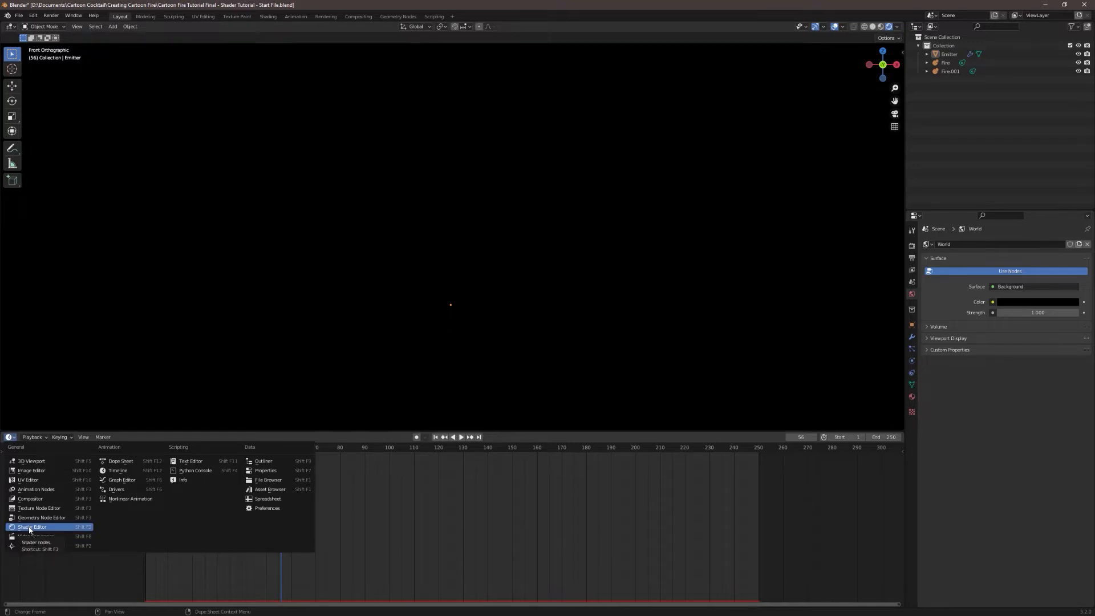
{"action": "left_click", "coordinate": [32, 526]}
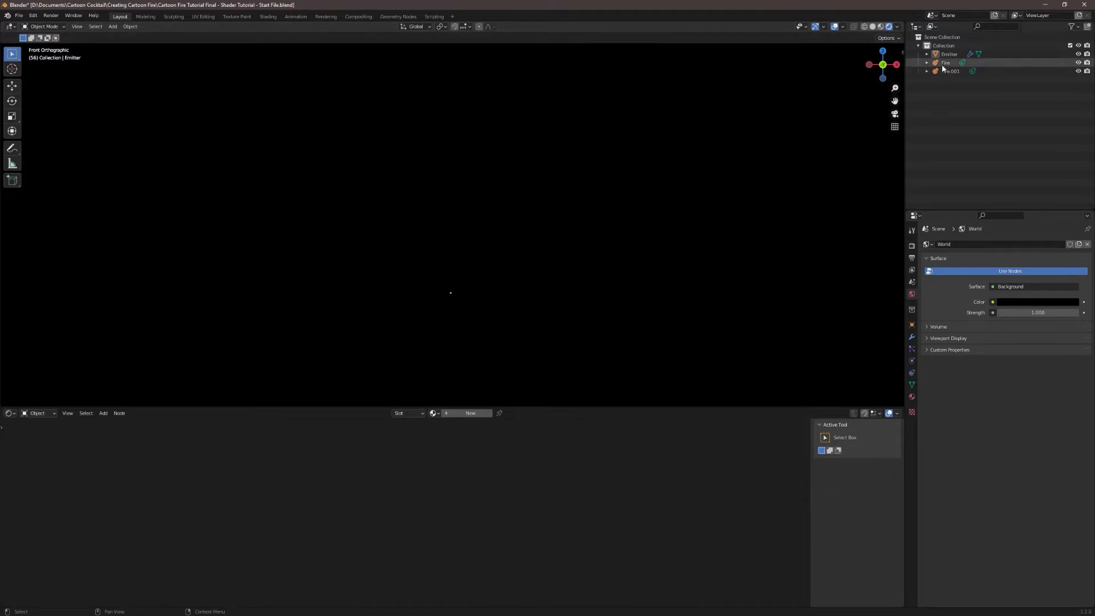
{"action": "left_click", "coordinate": [946, 62]}
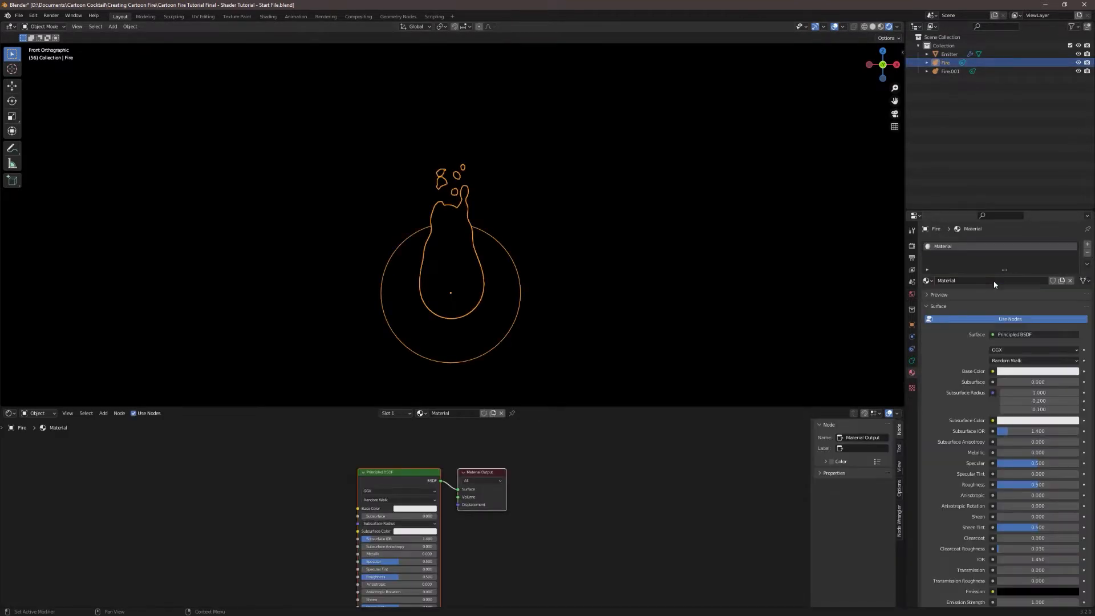
{"action": "double_click", "coordinate": [946, 280]}
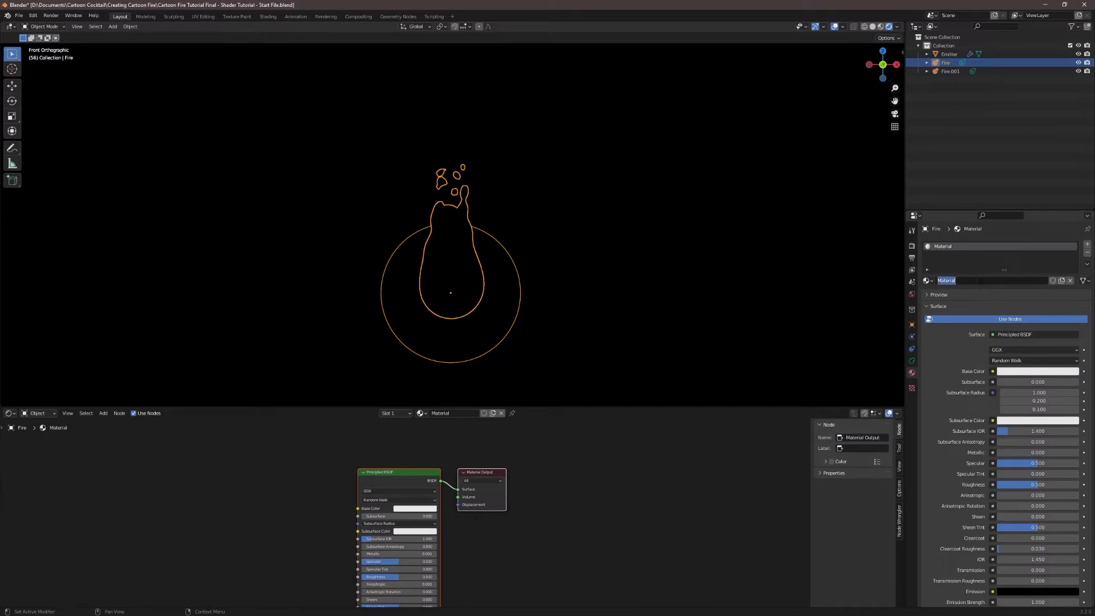
{"action": "type", "text": "Cartoon f"}
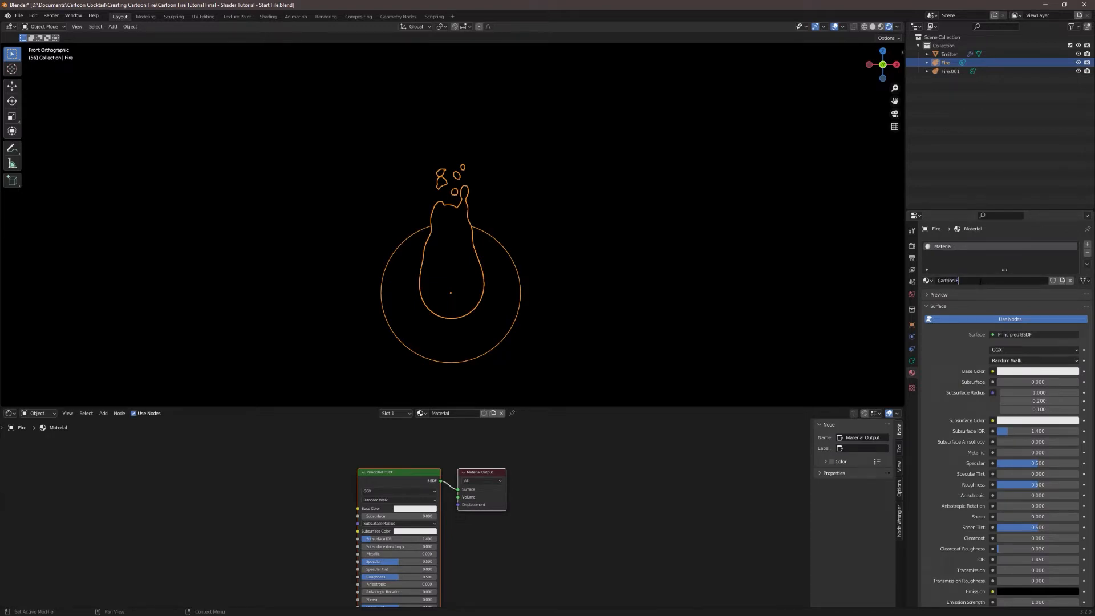
{"action": "type", "text": "Cartoon Fire"}
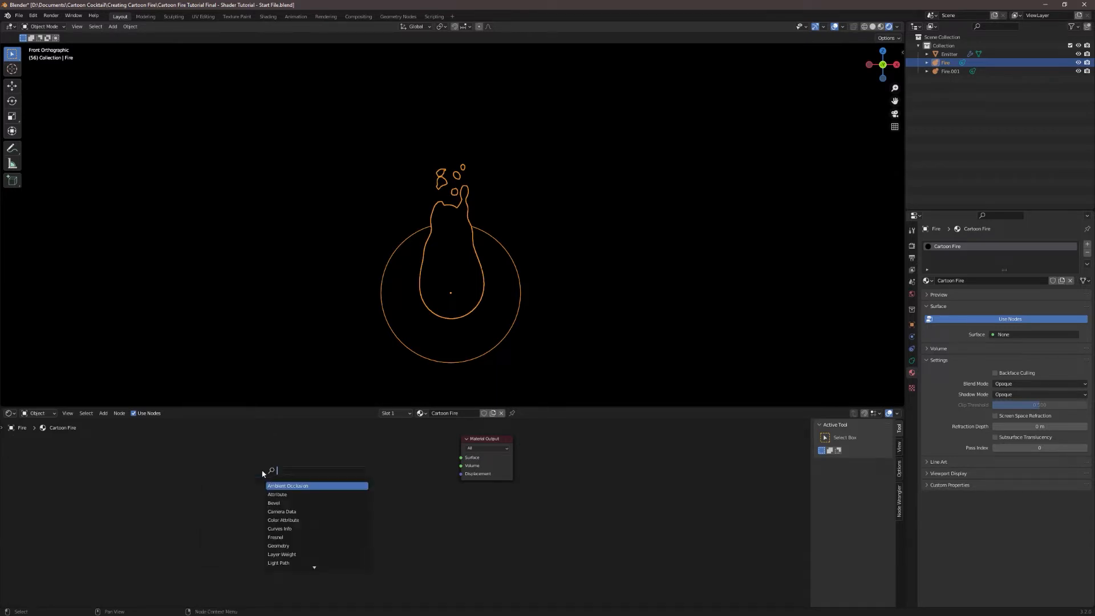
Step: Add a ColorRamp node and a Fresnel node to the Cartoon Fire node tree
{"action": "type", "text": "Col"}
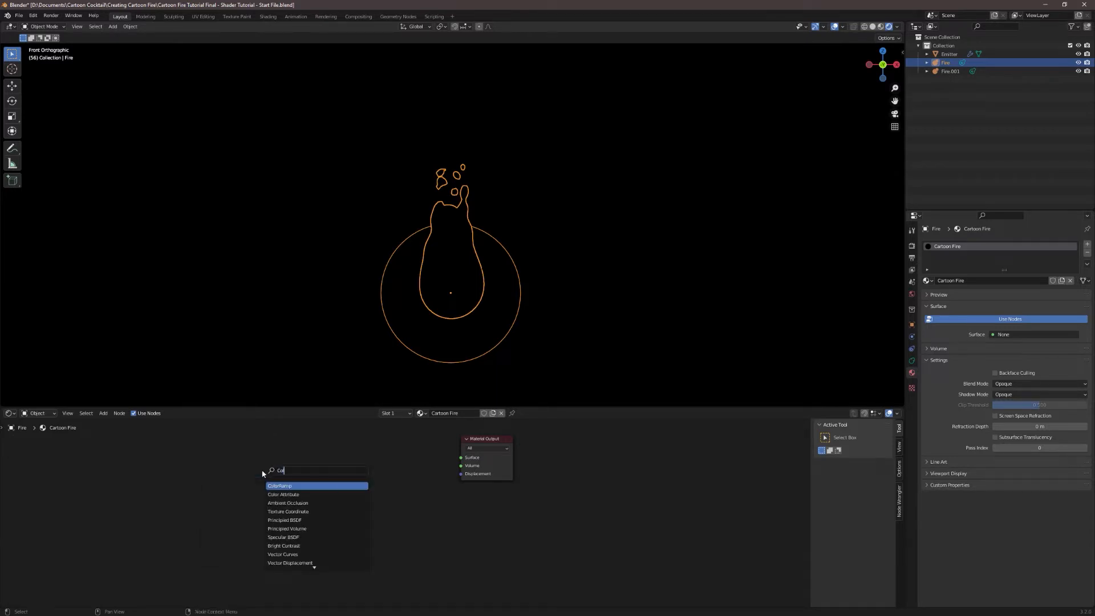
{"action": "left_click", "coordinate": [279, 486]}
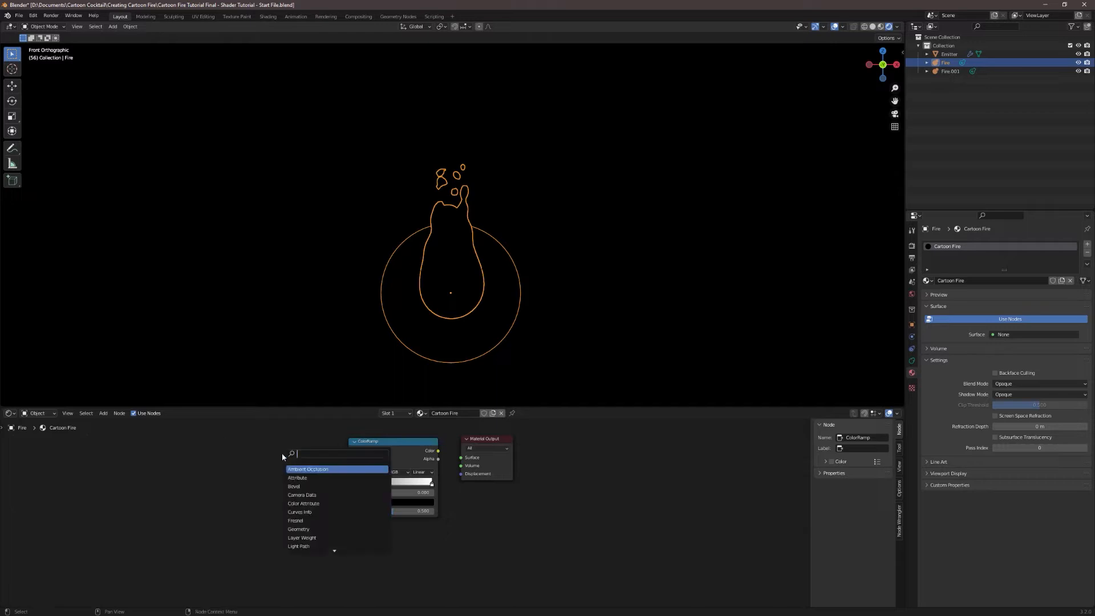
{"action": "type", "text": "Fre"}
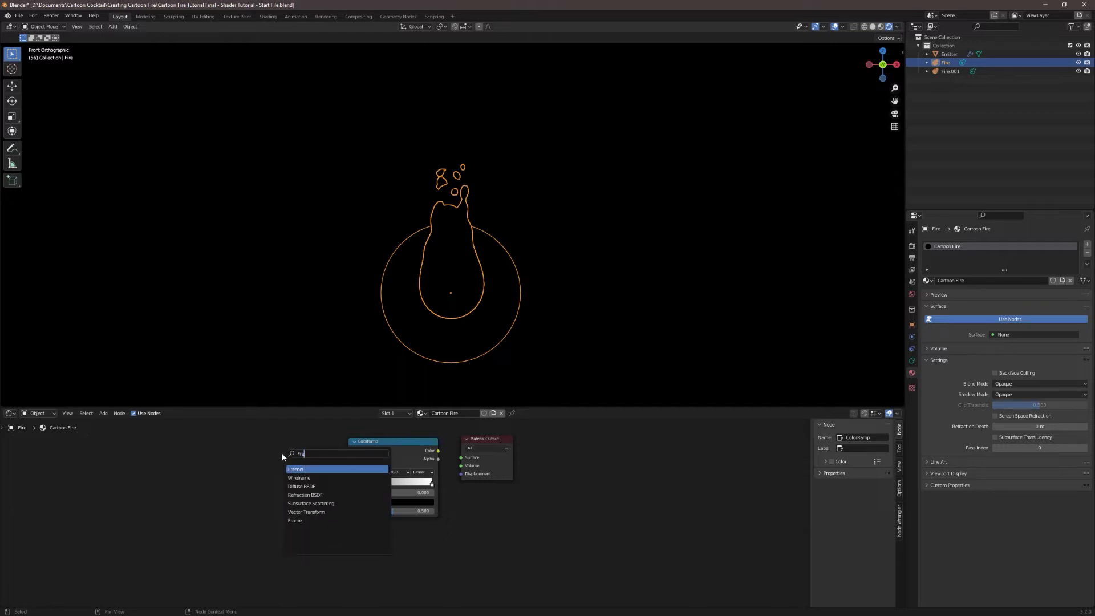
{"action": "left_click", "coordinate": [296, 469]}
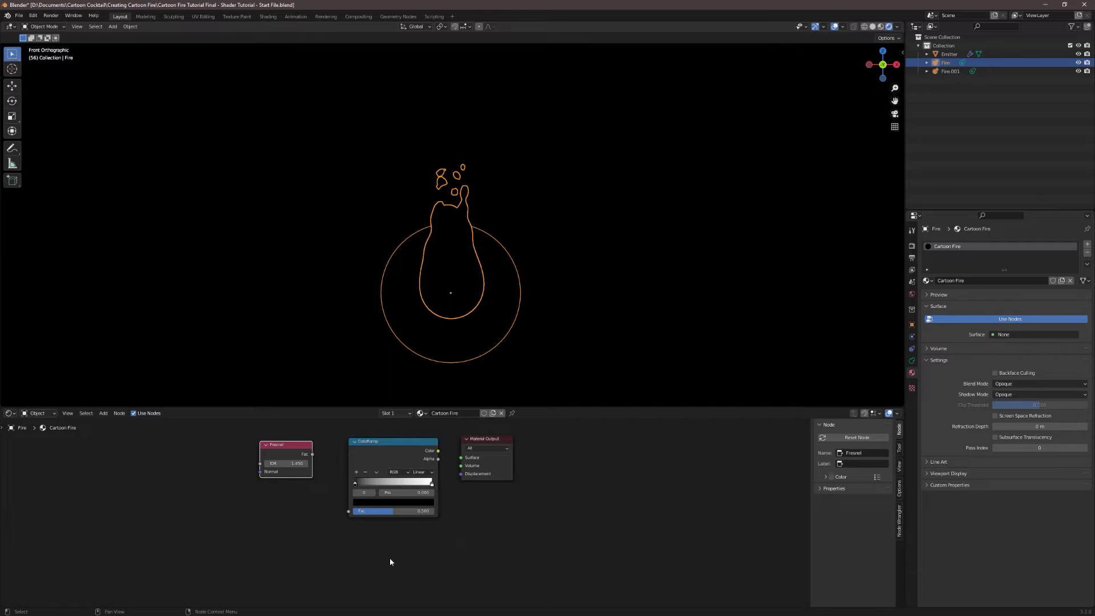
{"action": "mouse_move", "coordinate": [313, 458]}
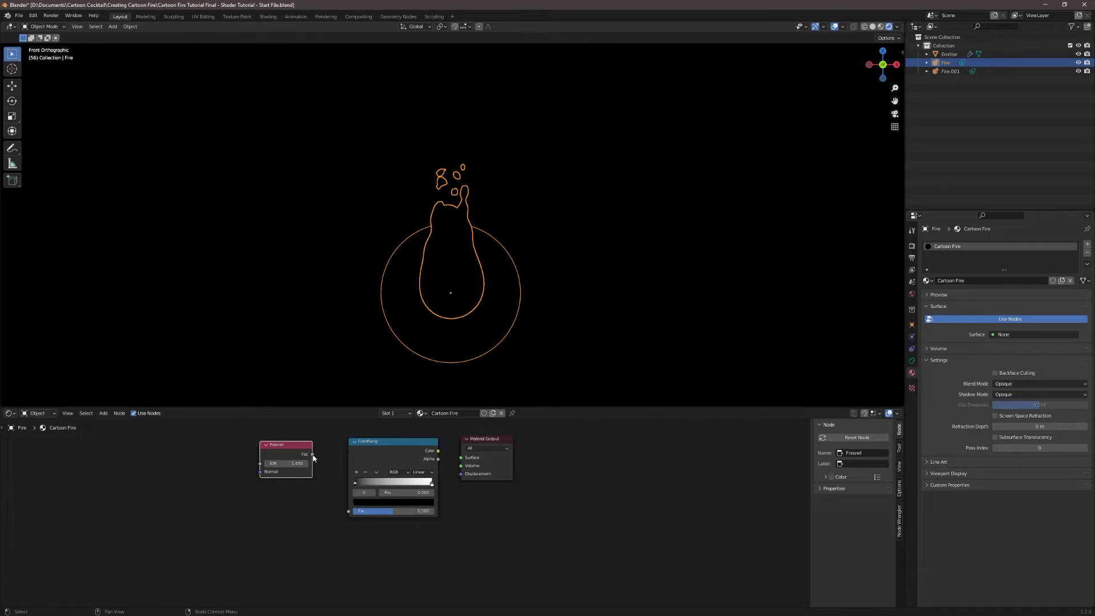
Step: Link Fresnel Fac into the ColorRamp, ramp colour into Surface, with Constant interpolation
{"action": "left_click_drag", "start_coordinate": [314, 454], "coordinate": [350, 511]}
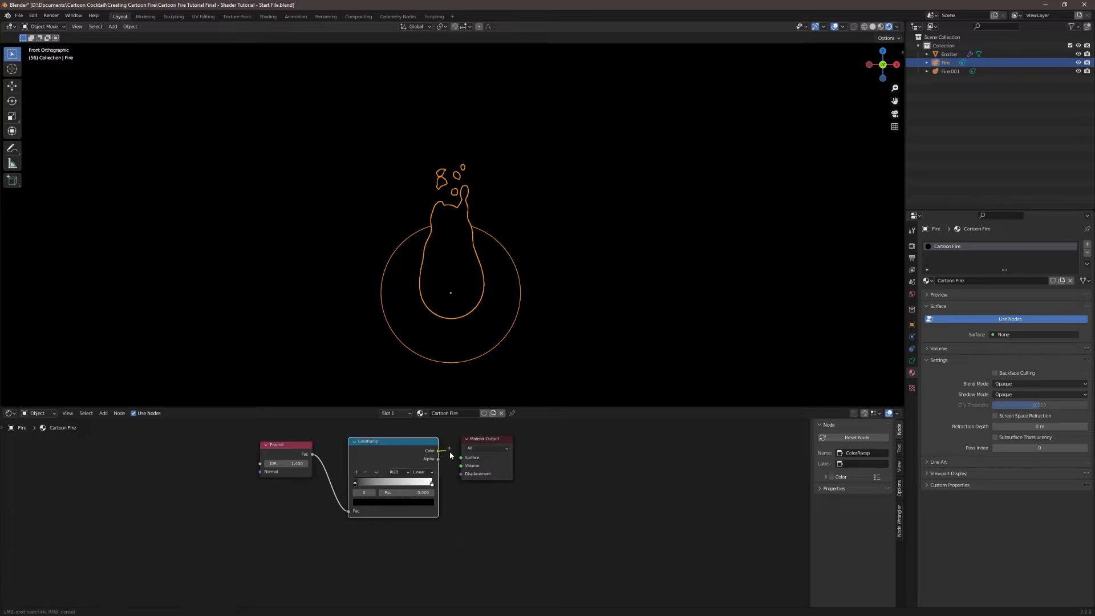
{"action": "left_click_drag", "start_coordinate": [439, 450], "coordinate": [461, 458]}
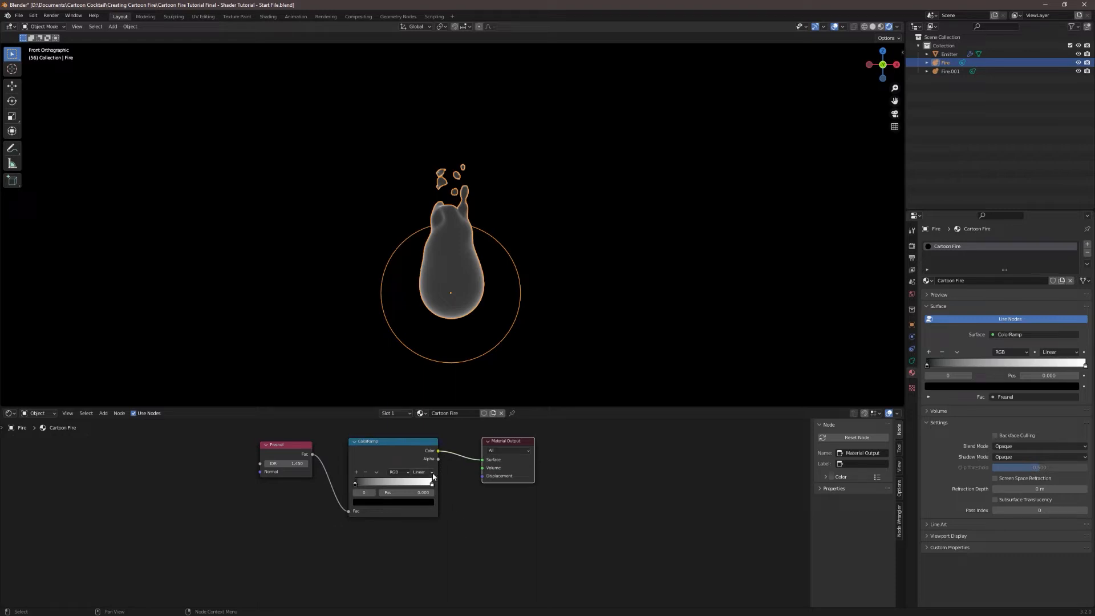
{"action": "left_click", "coordinate": [423, 472]}
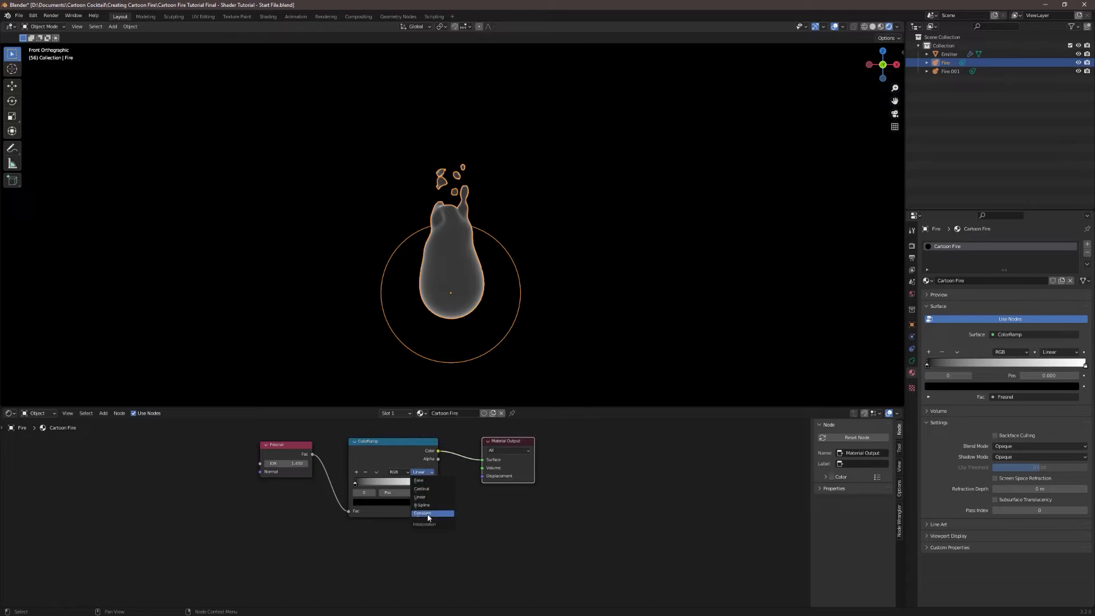
{"action": "left_click", "coordinate": [423, 513]}
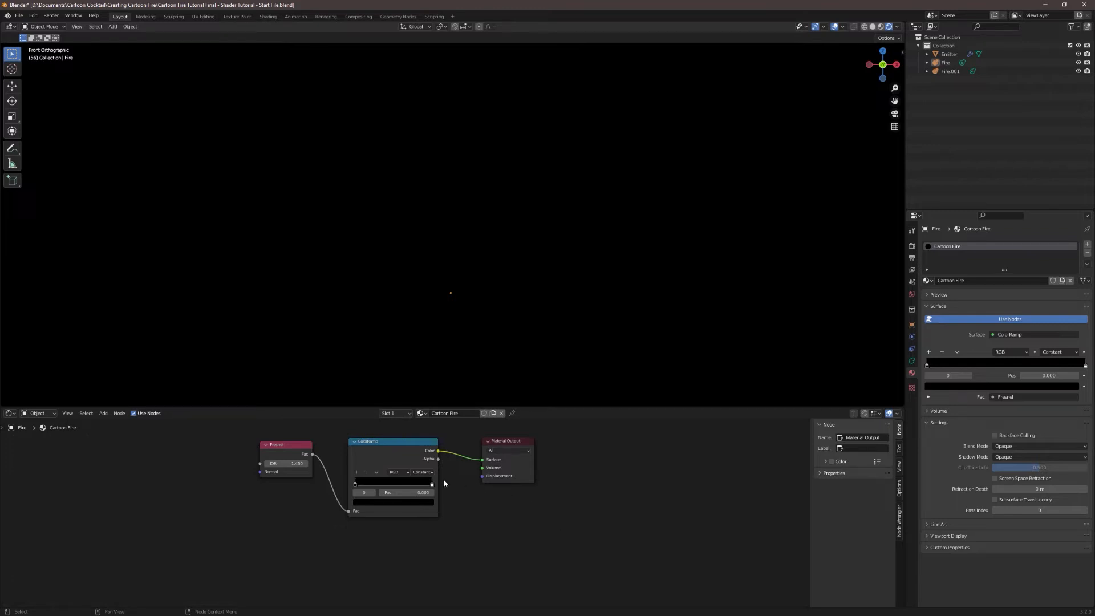
Step: Recolour the ramp stops to orange-yellow and red for a yellow body with red outline
{"action": "left_click", "coordinate": [431, 484]}
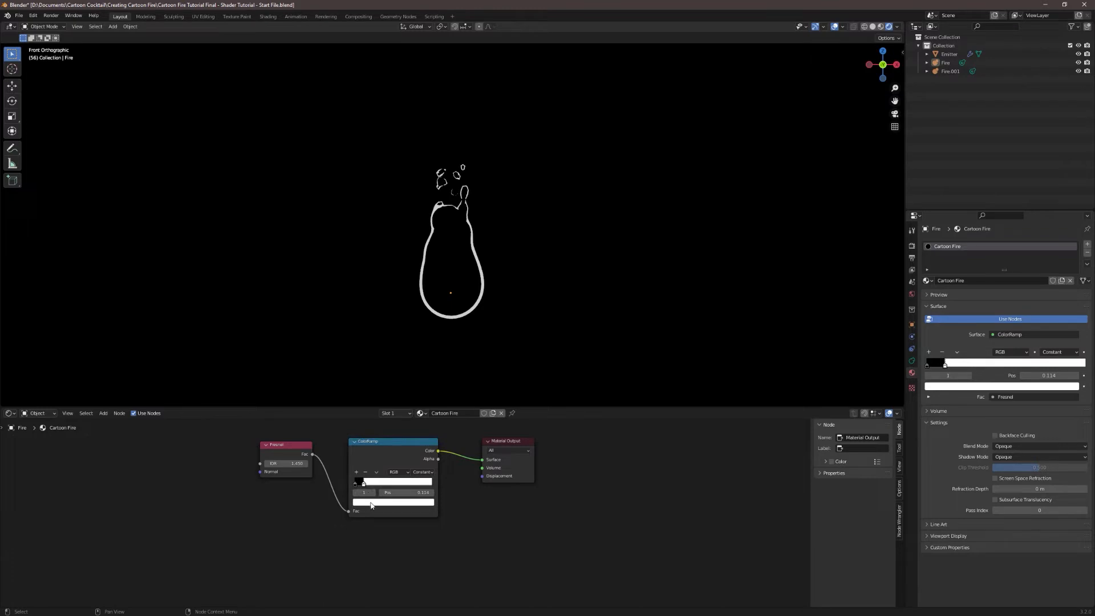
{"action": "left_click", "coordinate": [395, 482]}
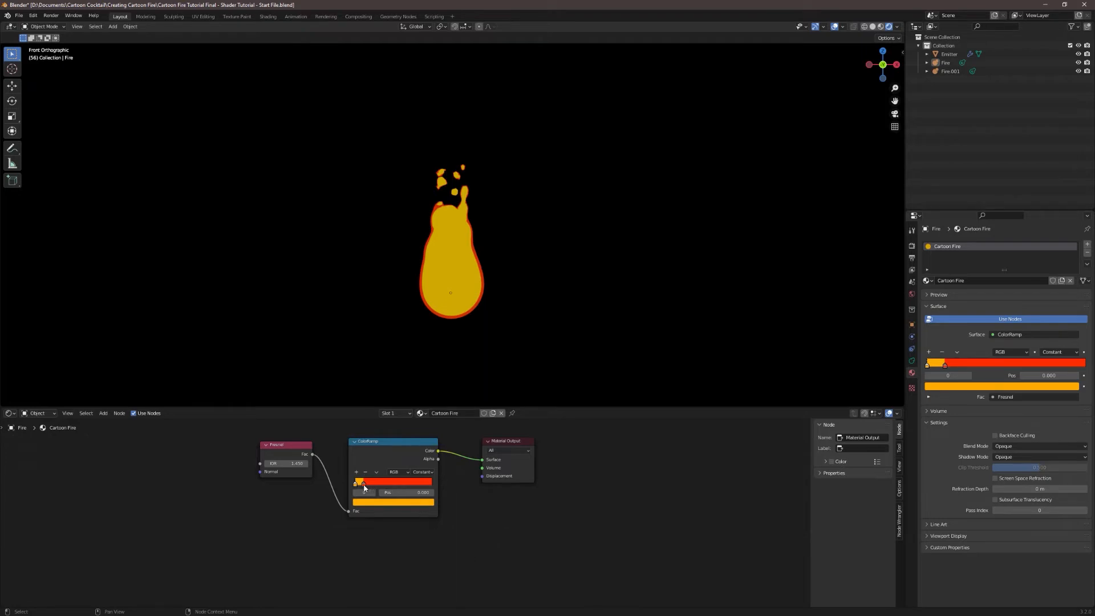
Step: Shift the ramp's yellow/red boundary and adjust the Fresnel IOR for a thicker red edge
{"action": "left_click_drag", "start_coordinate": [358, 482], "coordinate": [393, 482]}
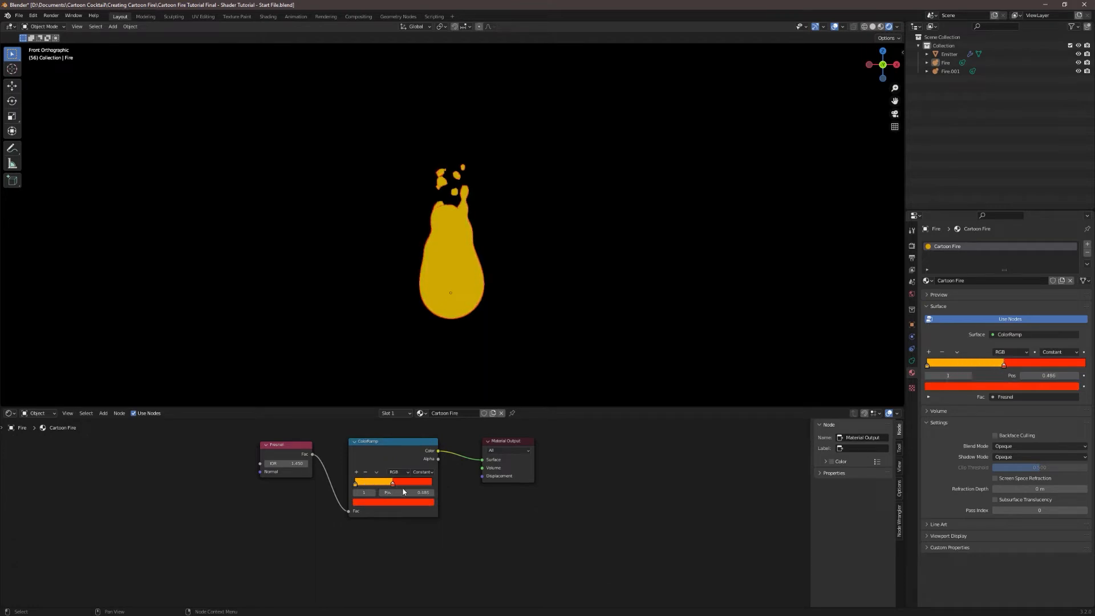
{"action": "left_click_drag", "start_coordinate": [392, 482], "coordinate": [360, 482]}
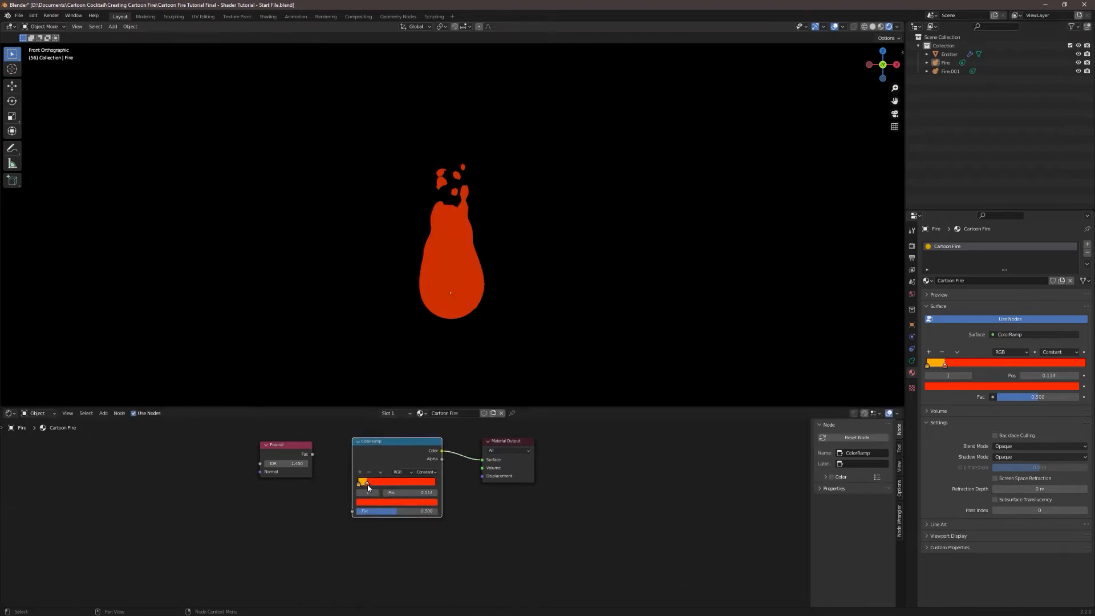
{"action": "left_click_drag", "start_coordinate": [364, 482], "coordinate": [401, 482]}
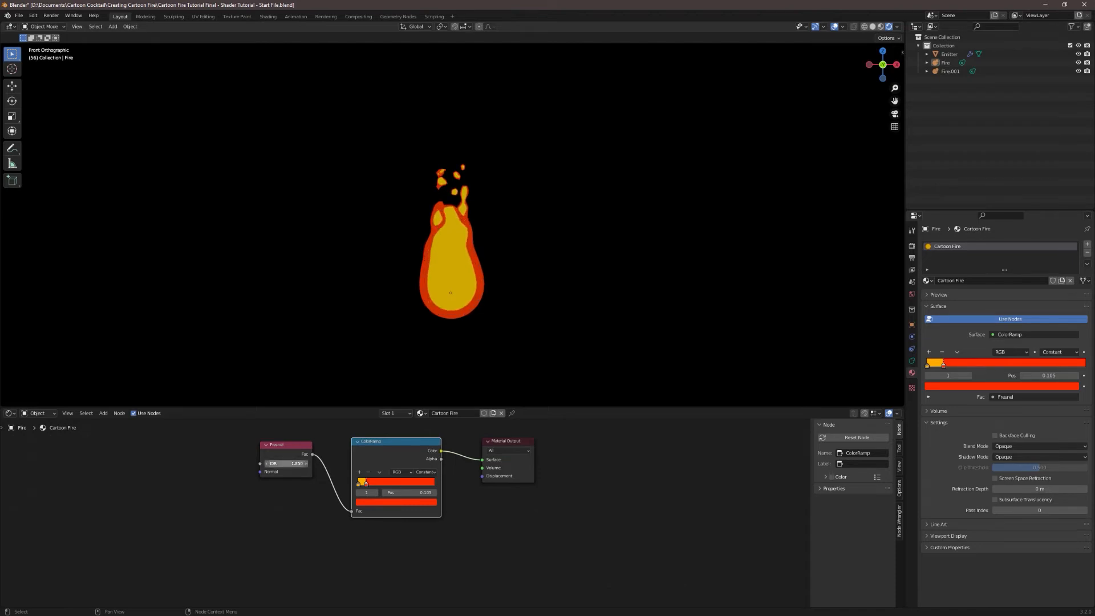
{"action": "left_click", "coordinate": [286, 463]}
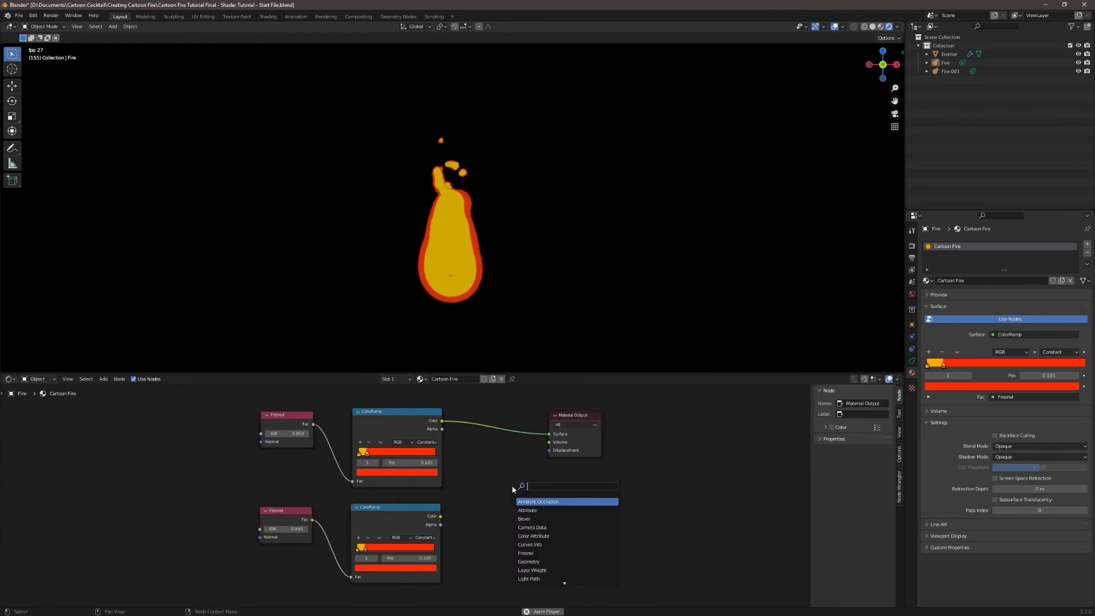
Step: Add a MixRGB node to blend the two ColorRamp outputs
{"action": "type", "text": "Mix"}
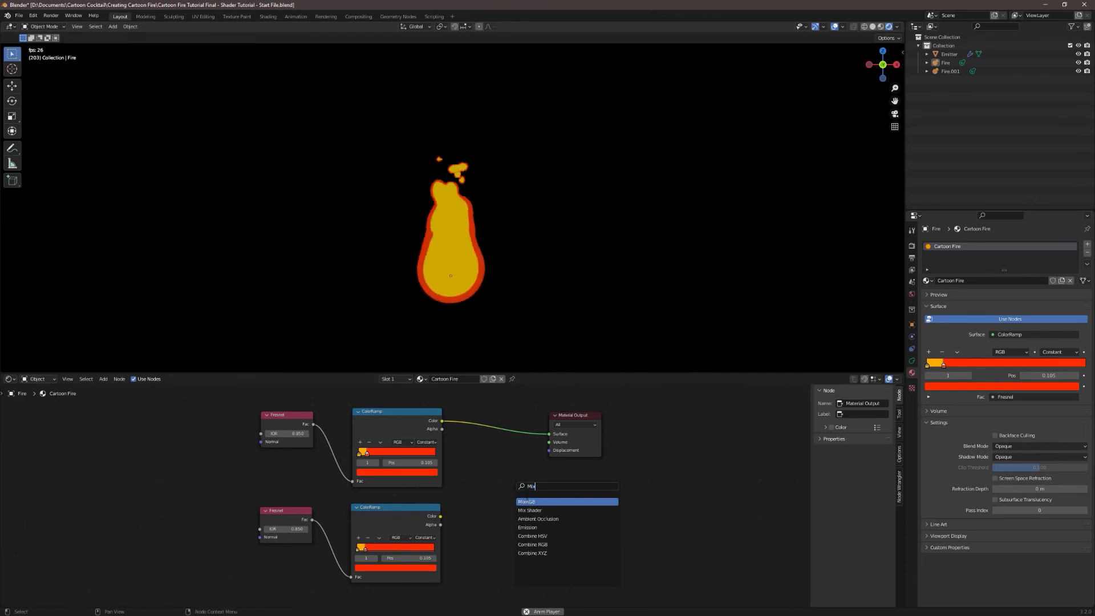
{"action": "left_click", "coordinate": [525, 502]}
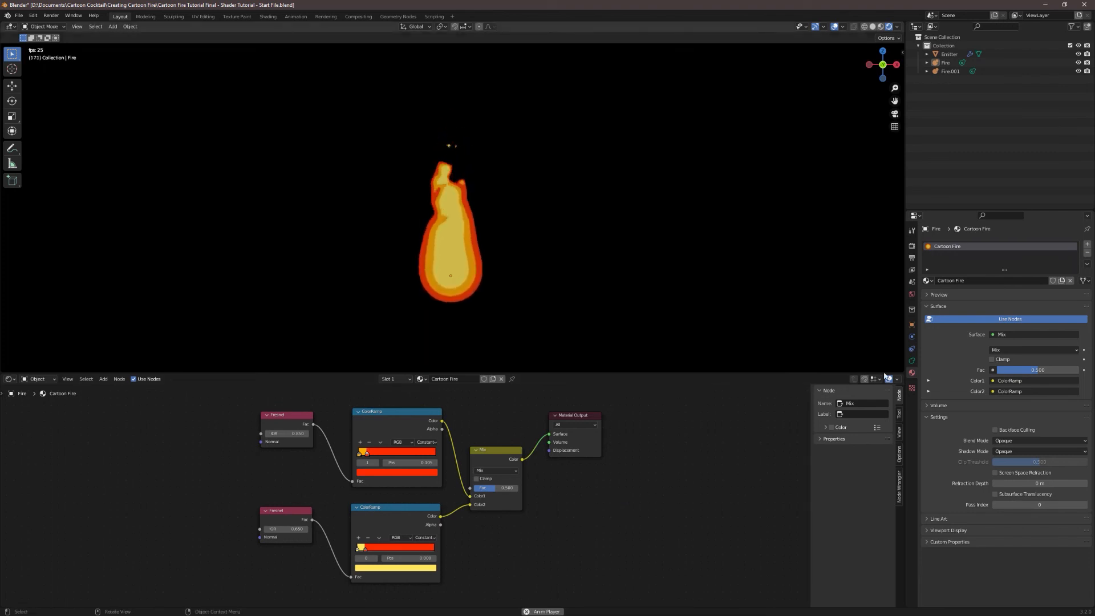
Step: Enable Eevee Bloom in Render Properties with threshold 0 and radius 3
{"action": "left_click", "coordinate": [911, 247]}
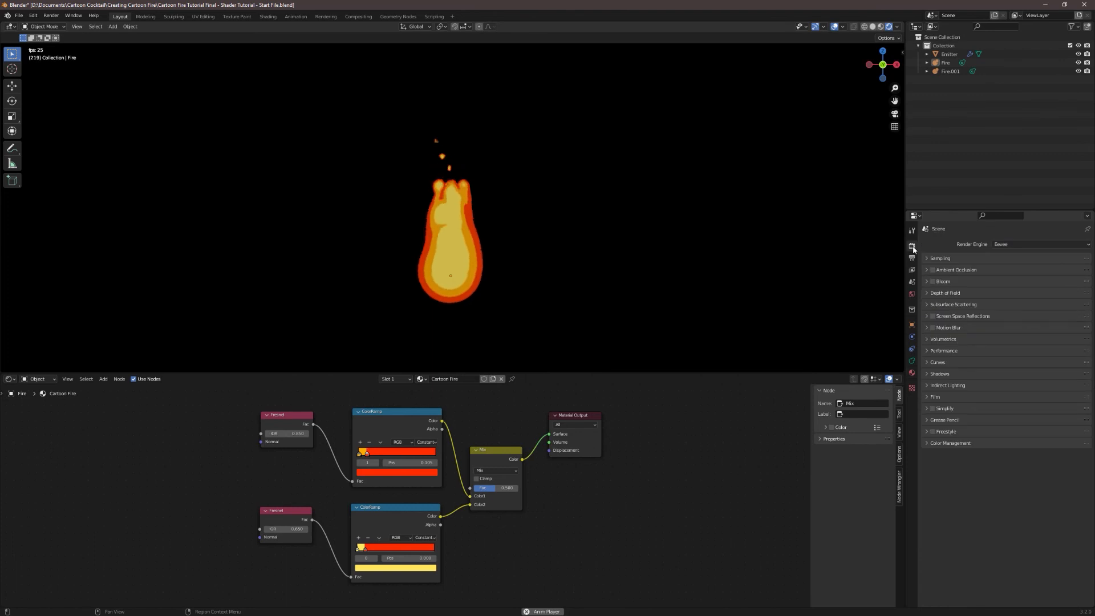
{"action": "left_click", "coordinate": [933, 280]}
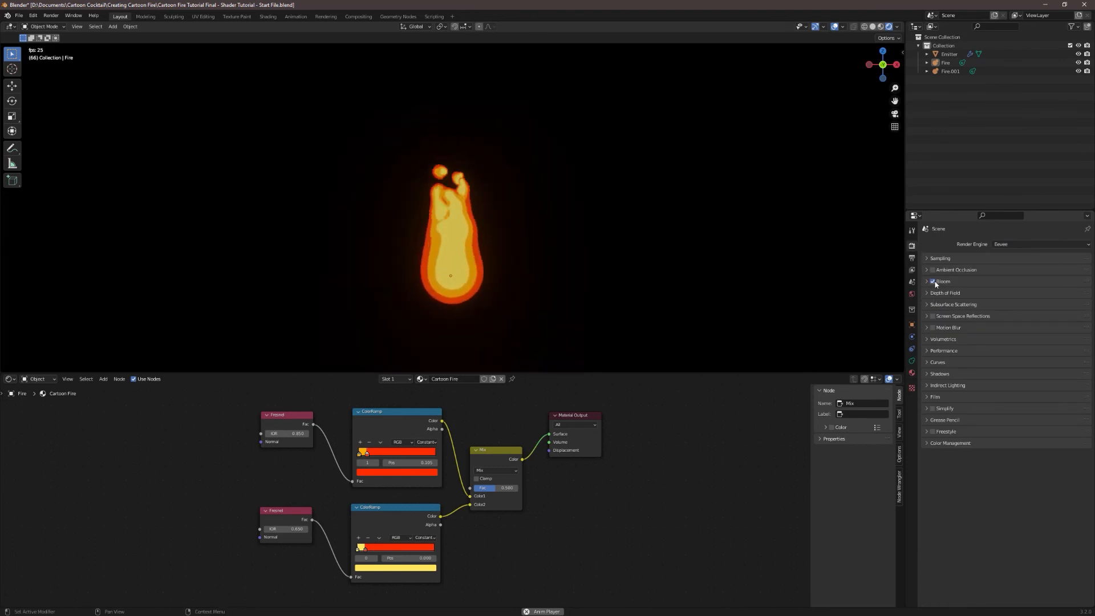
{"action": "left_click", "coordinate": [928, 281]}
{"action": "type", "text": "0"}
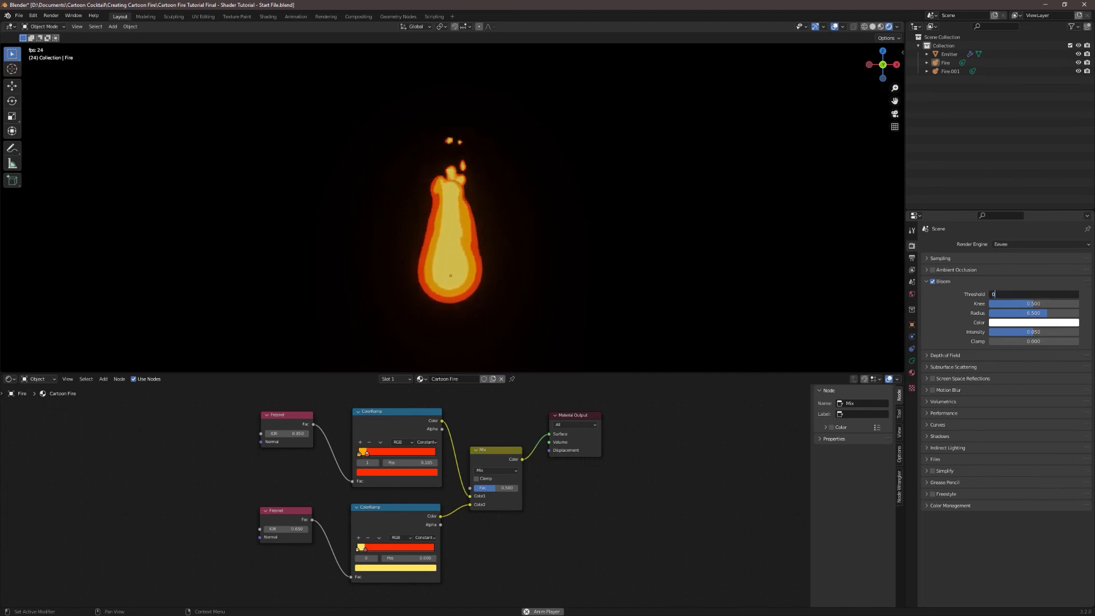
{"action": "type", "text": "3"}
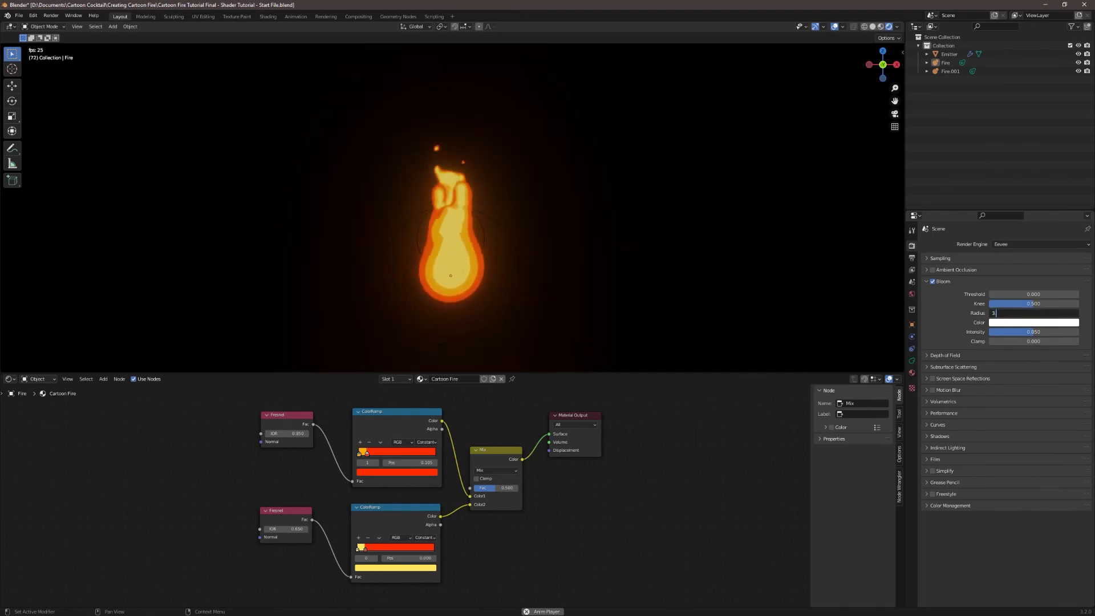